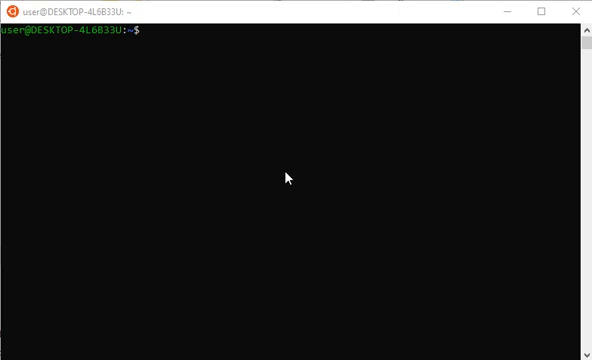
pyautogui.moveTo(148, 119)
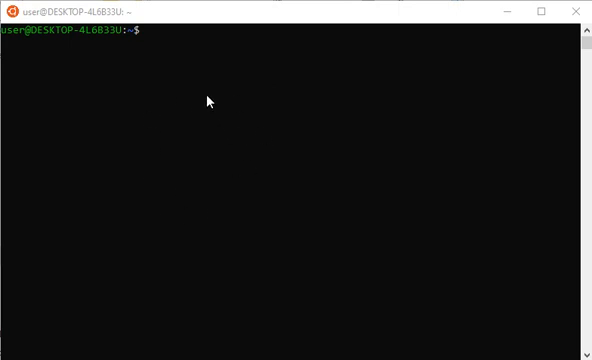
pyautogui.write('dir')
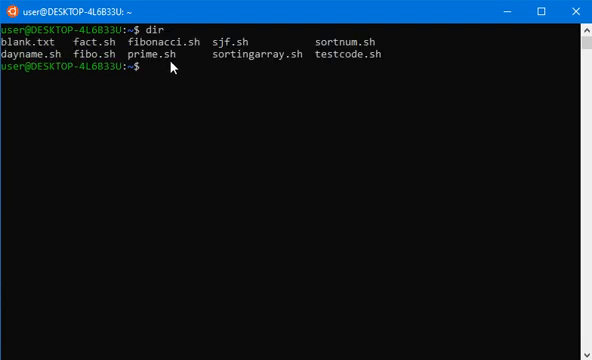
pyautogui.write('vi')
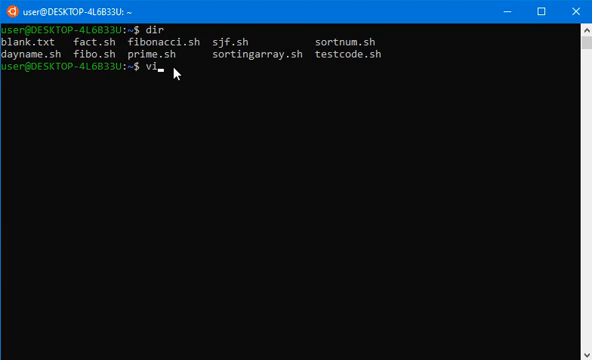
pyautogui.write('prime')
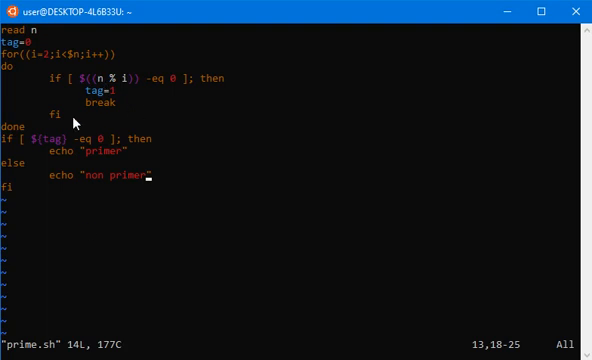
pyautogui.moveTo(90, 92)
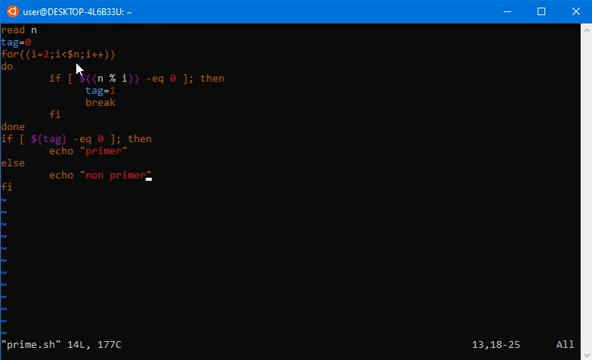
pyautogui.moveTo(140, 198)
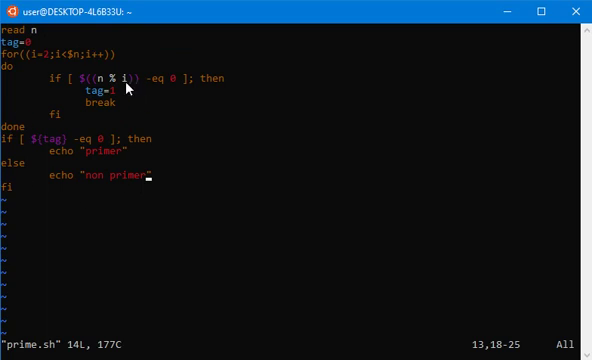
pyautogui.moveTo(105, 177)
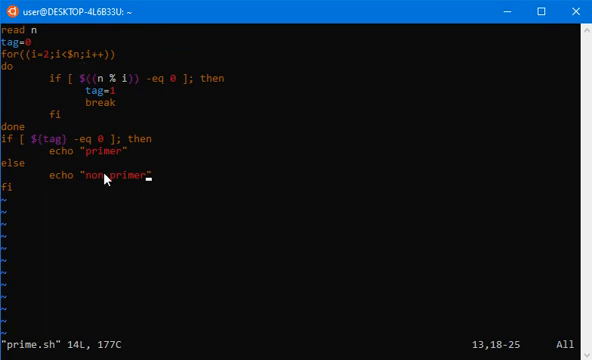
pyautogui.moveTo(248, 105)
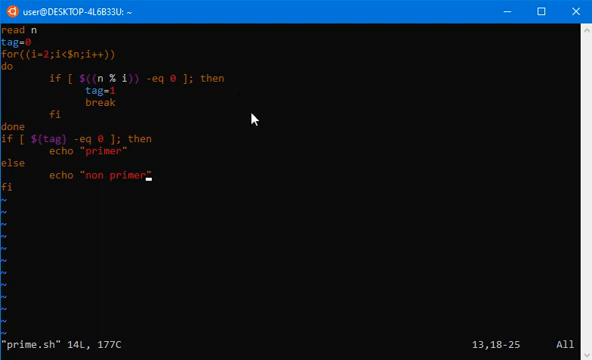
pyautogui.moveTo(25, 59)
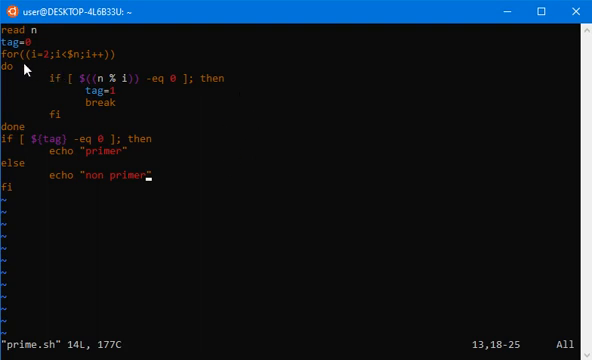
pyautogui.moveTo(92, 70)
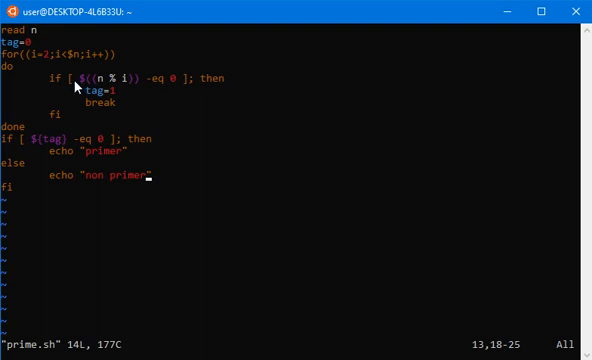
pyautogui.moveTo(176, 72)
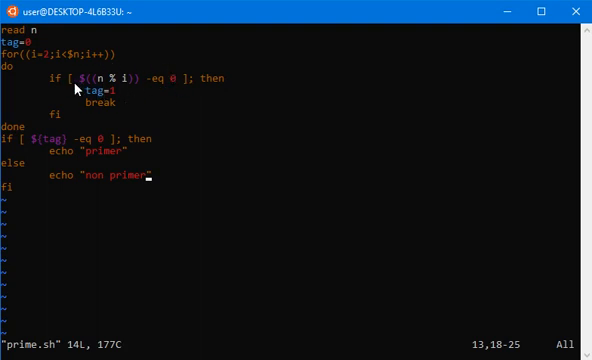
pyautogui.moveTo(160, 90)
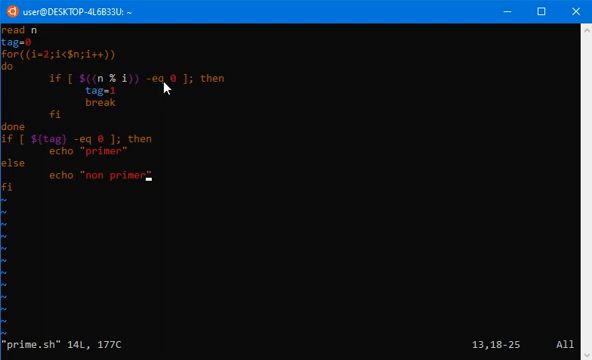
pyautogui.moveTo(118, 108)
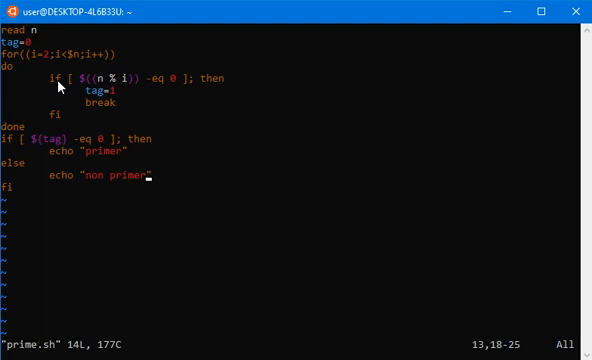
pyautogui.moveTo(62, 117)
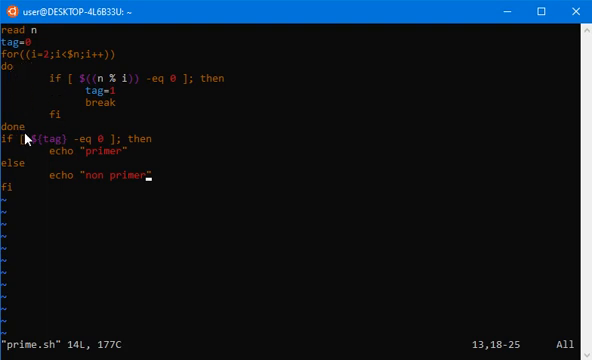
pyautogui.moveTo(30, 175)
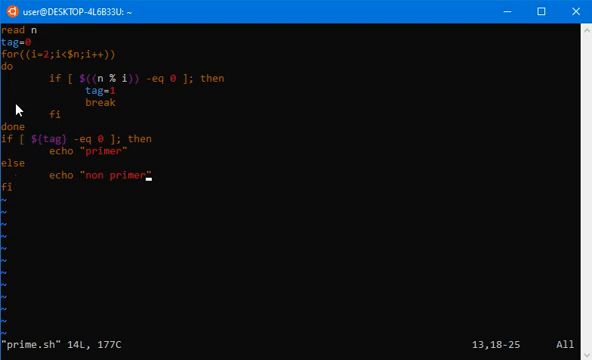
pyautogui.moveTo(90, 250)
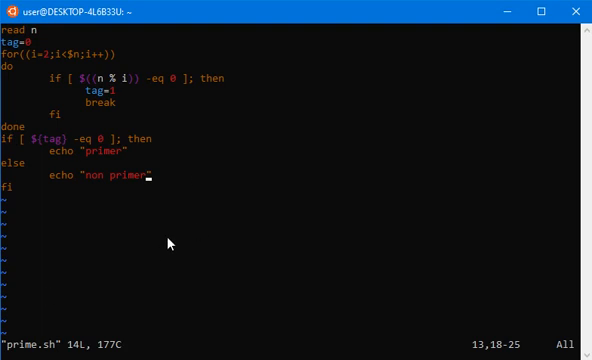
pyautogui.moveTo(251, 239)
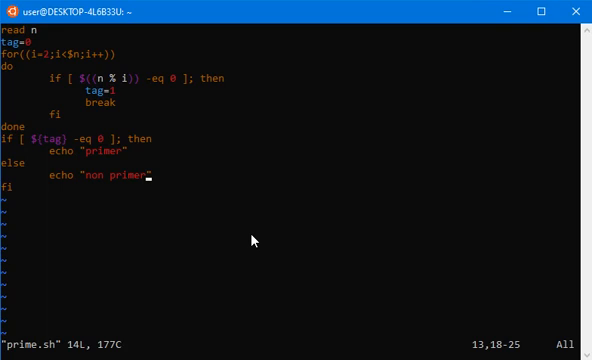
pyautogui.write(':wq')
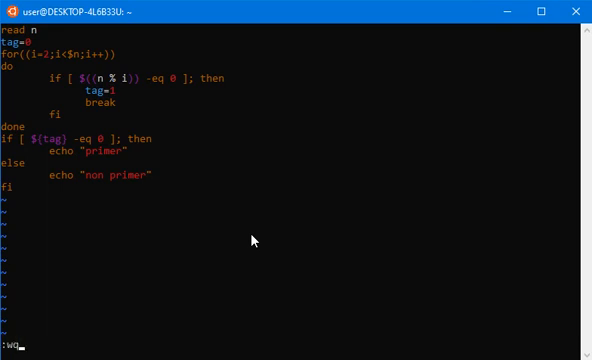
pyautogui.moveTo(225, 332)
pyautogui.write('ba')
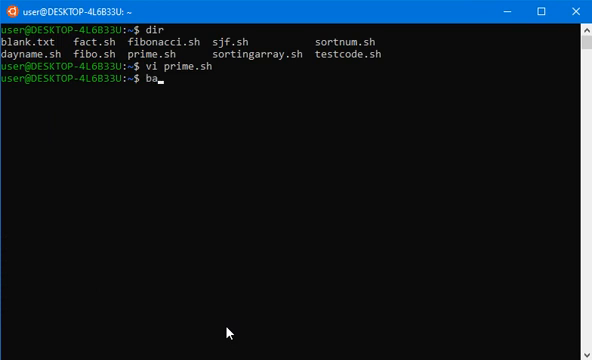
pyautogui.write('sh prime.sh')
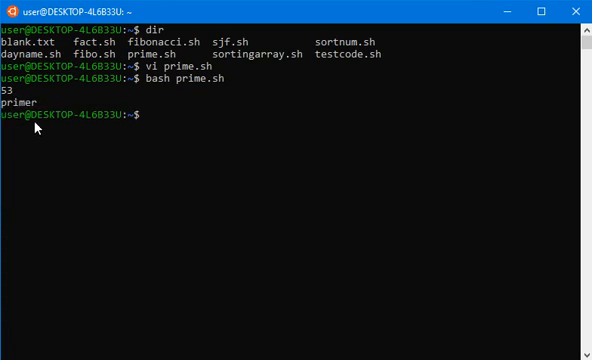
pyautogui.write('bash prime.sh')
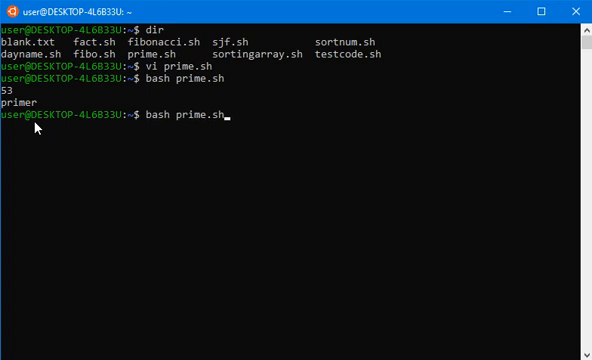